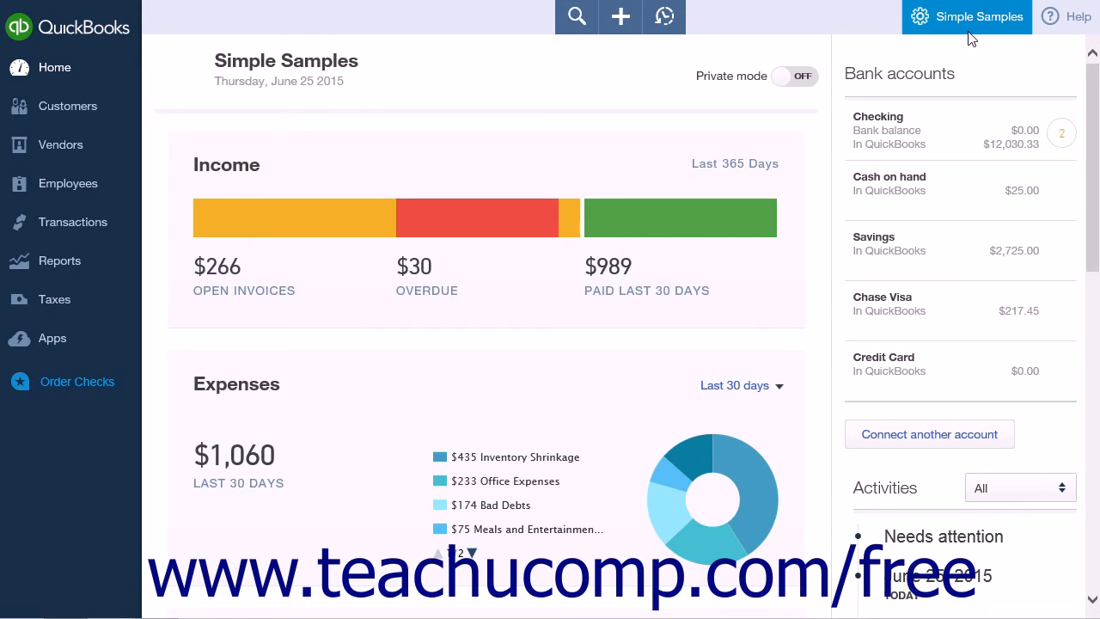
Reach the company settings from the gear menu.
left_click(918, 17)
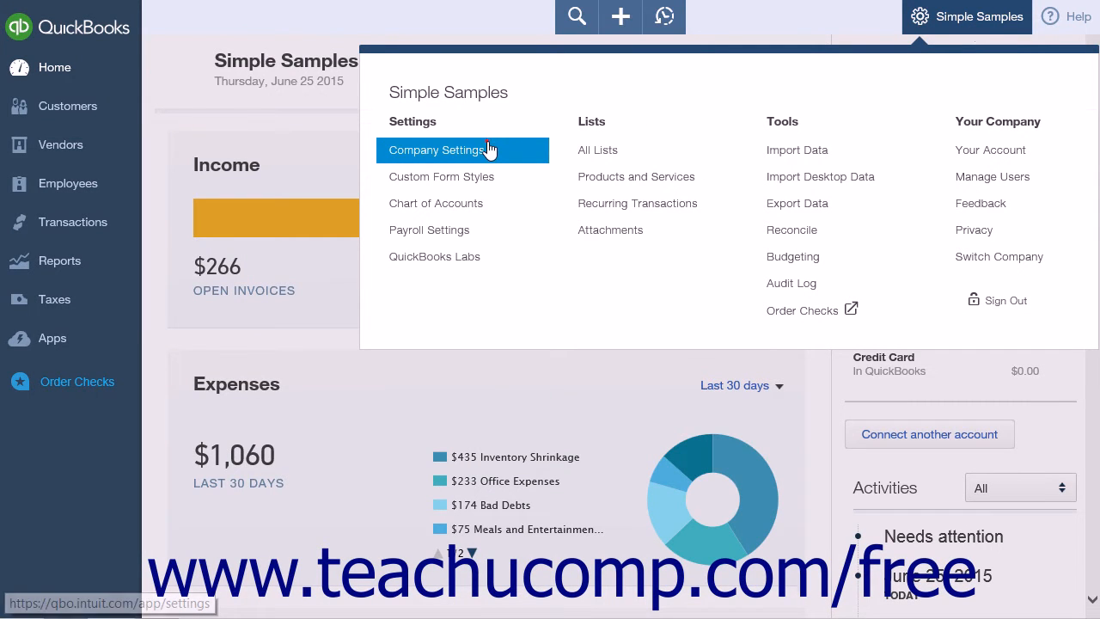
left_click(436, 150)
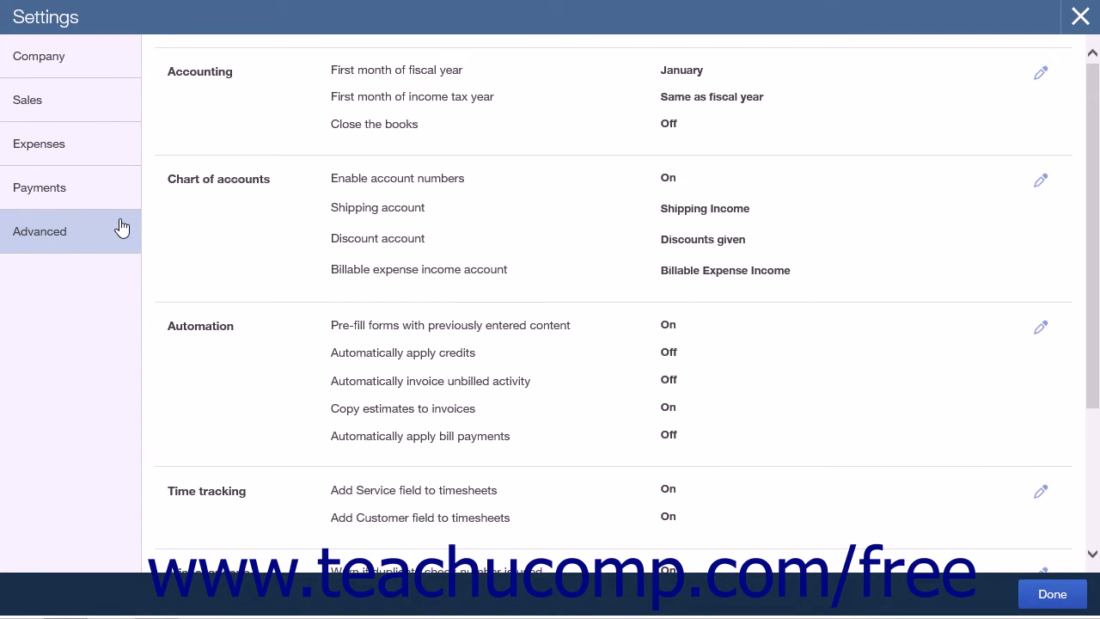
mouse_move(252, 516)
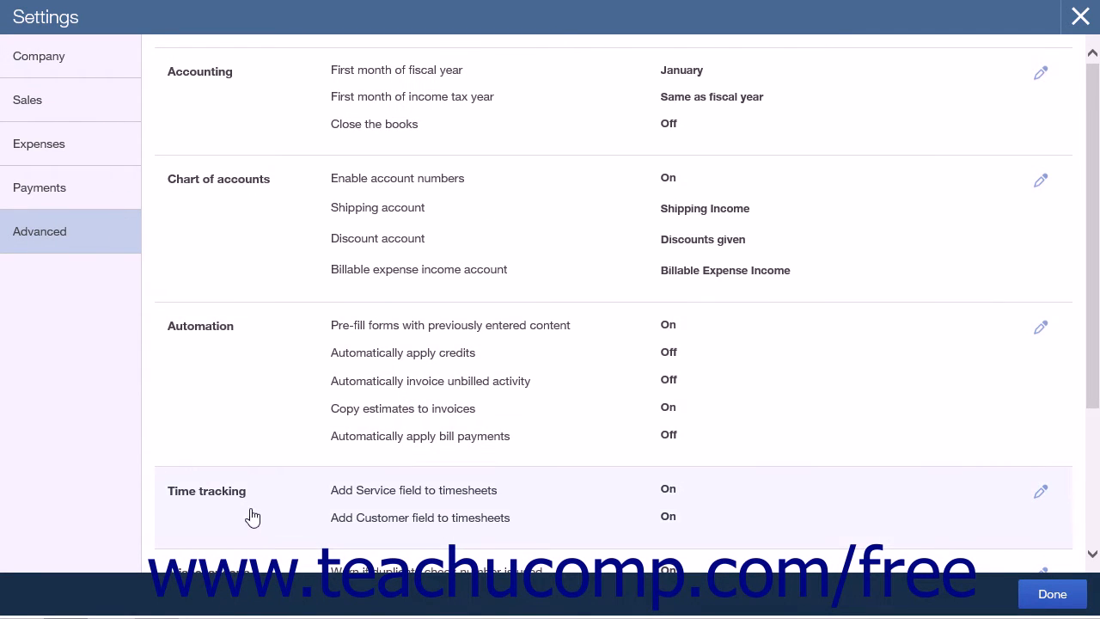
Put the Time tracking section of Advanced settings into edit mode and review its options.
left_click(1040, 491)
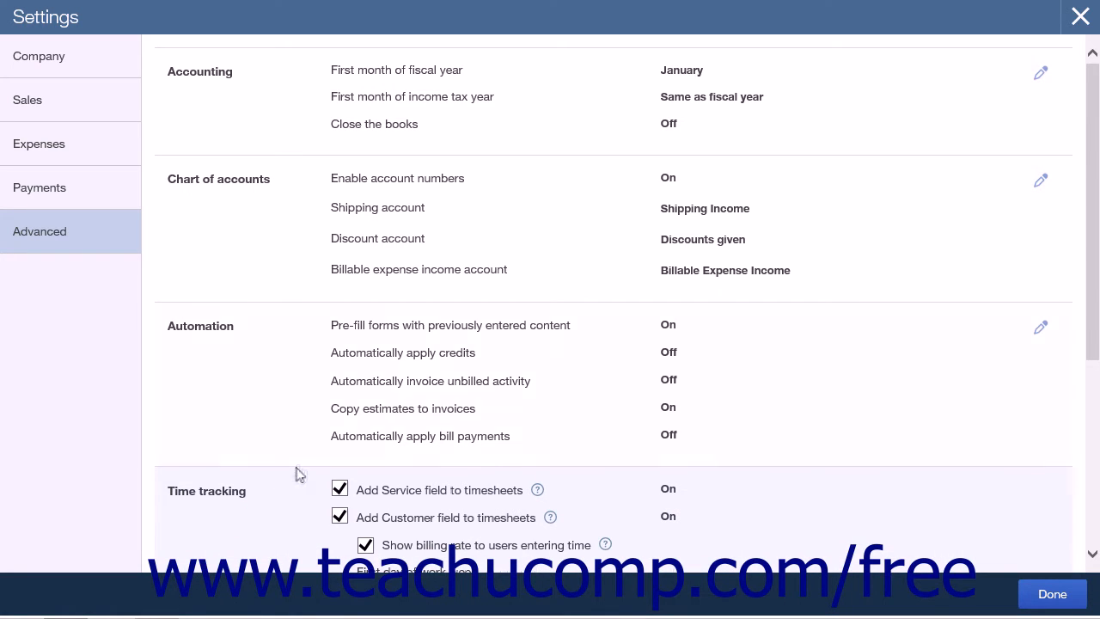
scroll("down", 3)
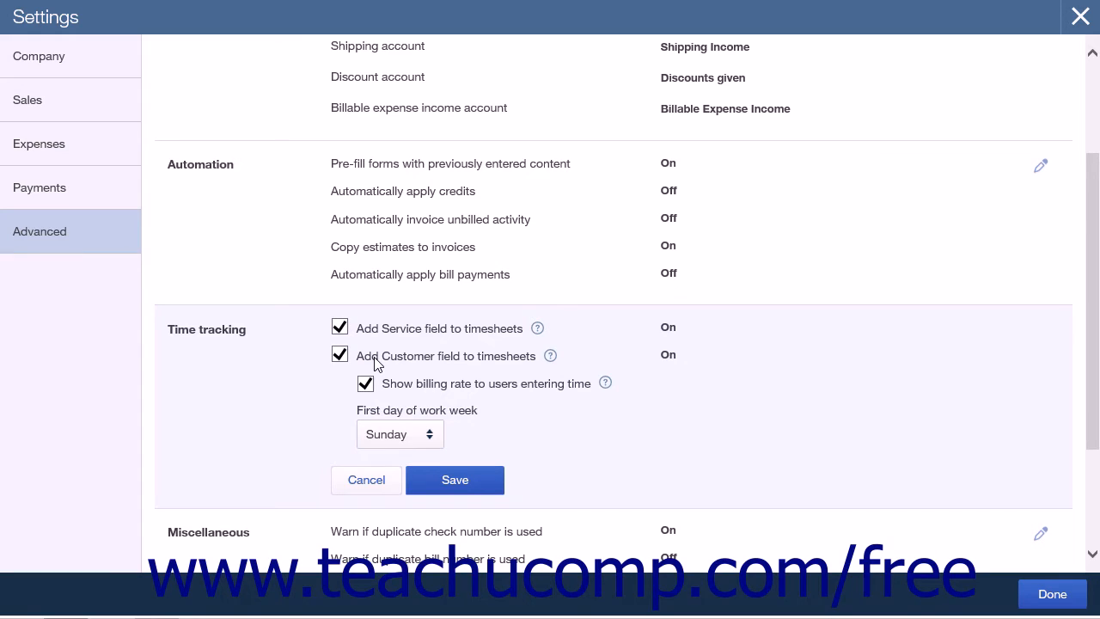
mouse_move(404, 335)
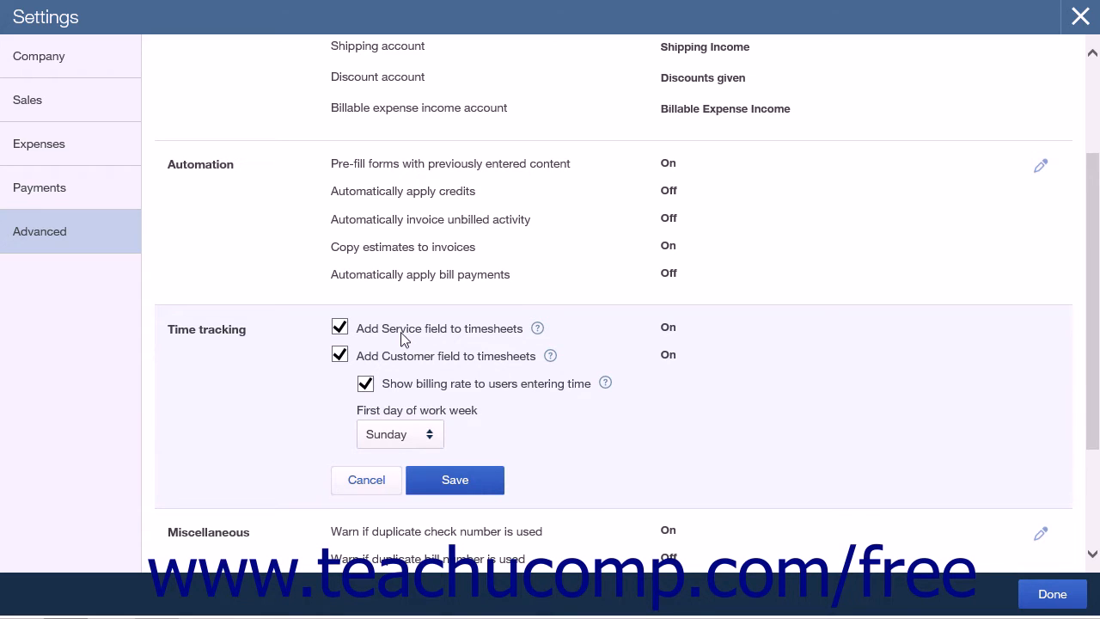
mouse_move(426, 363)
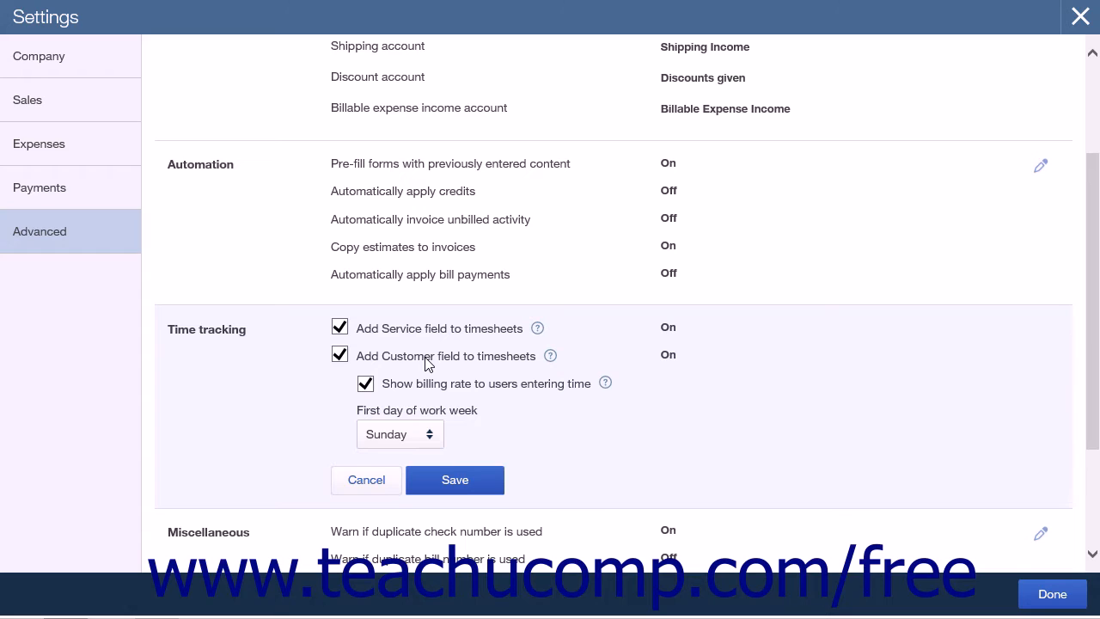
mouse_move(445, 385)
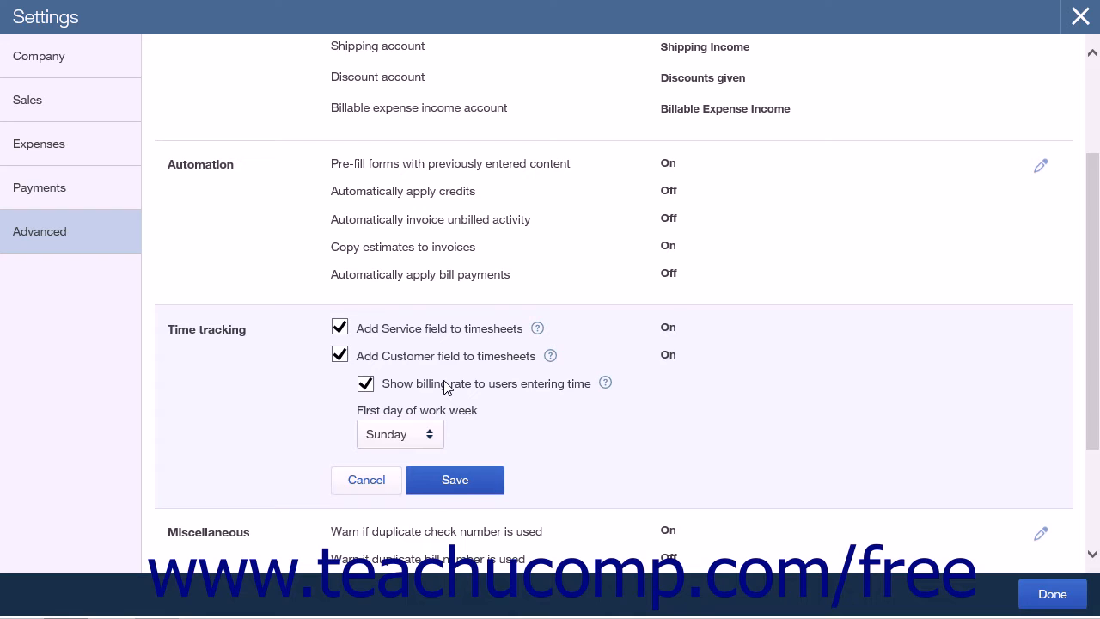
mouse_move(440, 460)
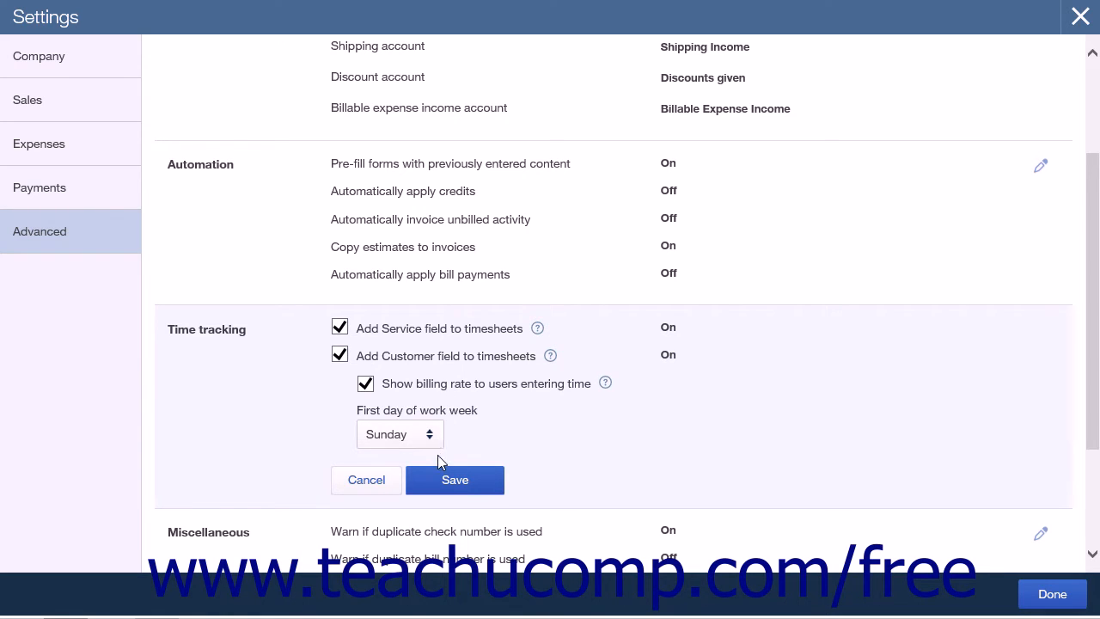
mouse_move(440, 443)
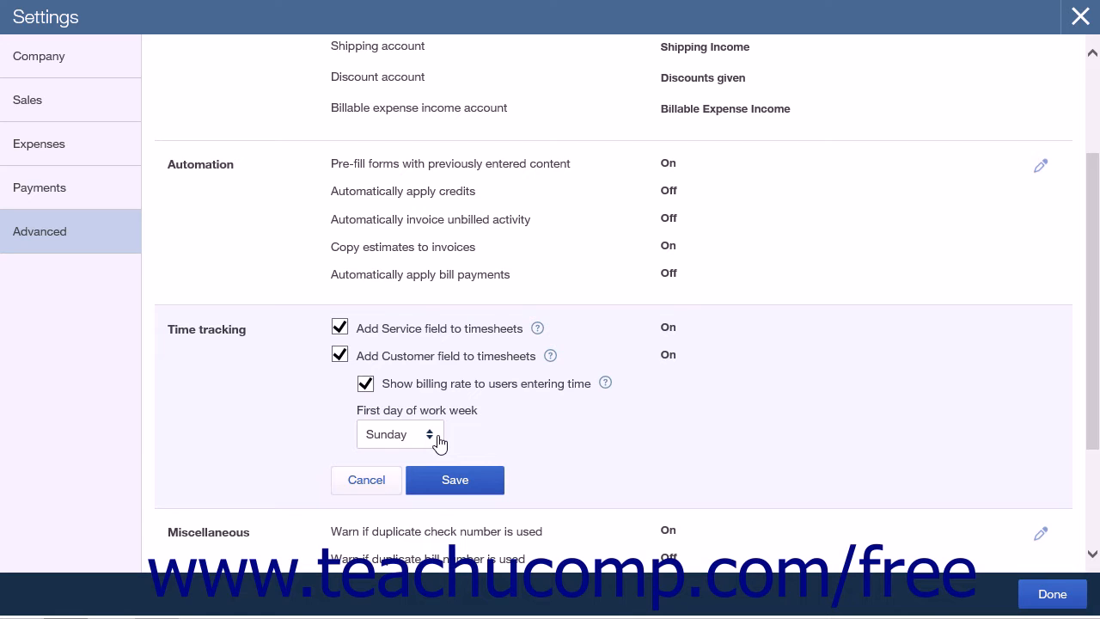
mouse_move(464, 480)
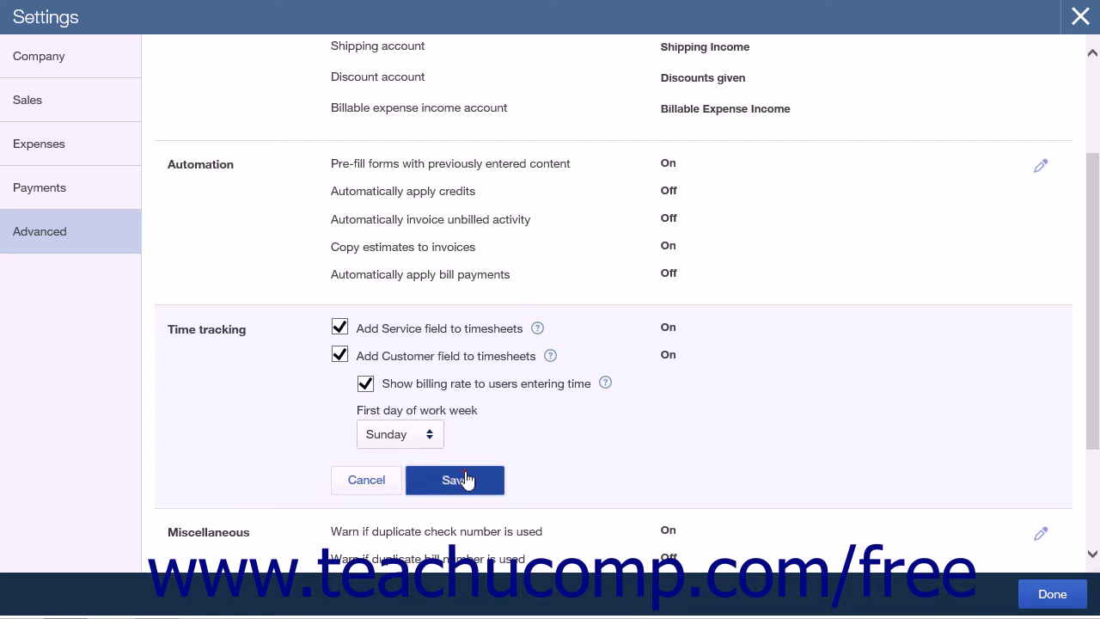
Save the time tracking settings with service and customer fields on, then leave Settings for the dashboard.
left_click(454, 479)
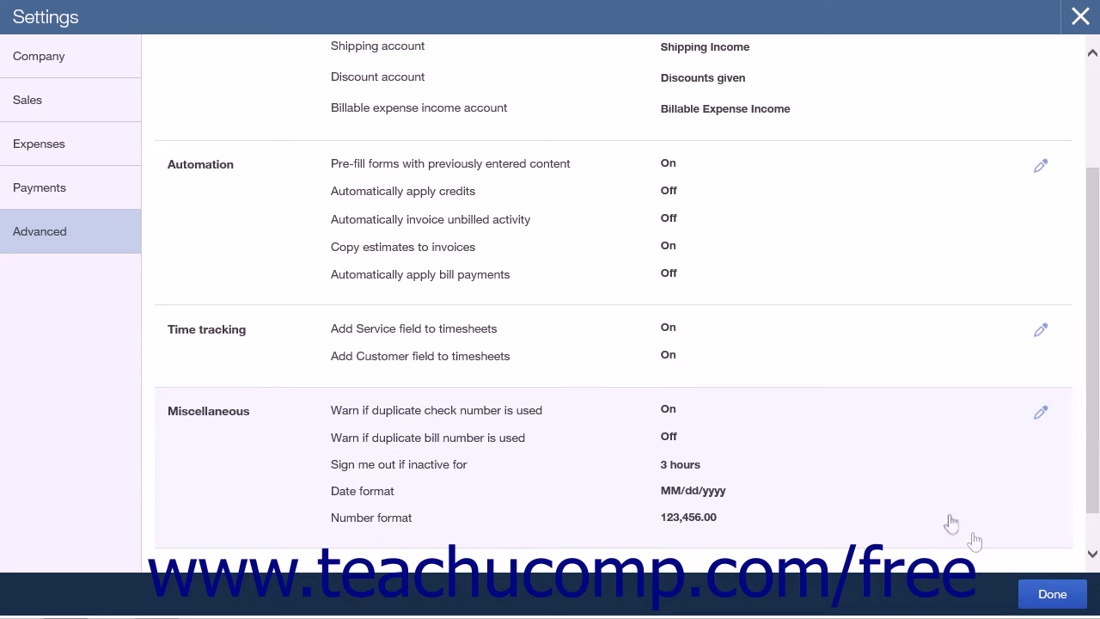
left_click(1052, 593)
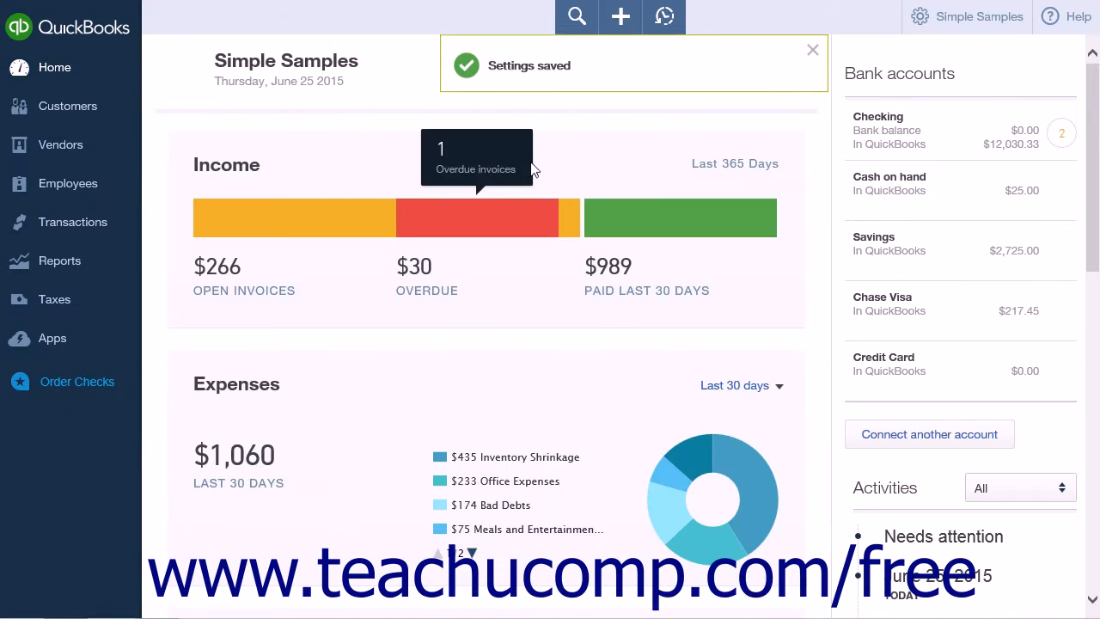
left_click(811, 48)
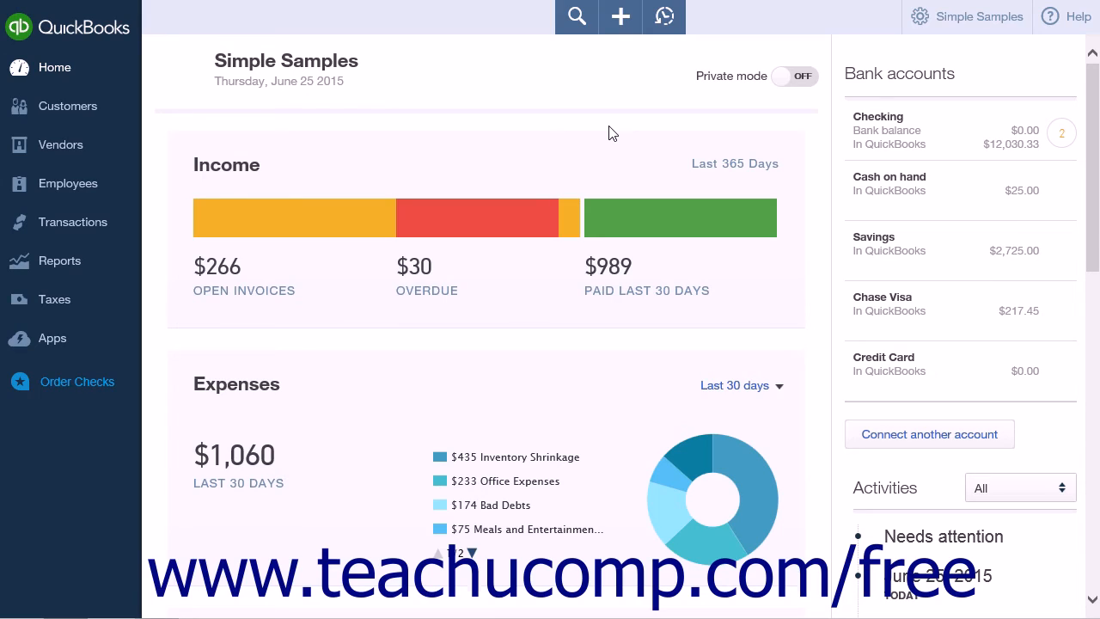
mouse_move(576, 134)
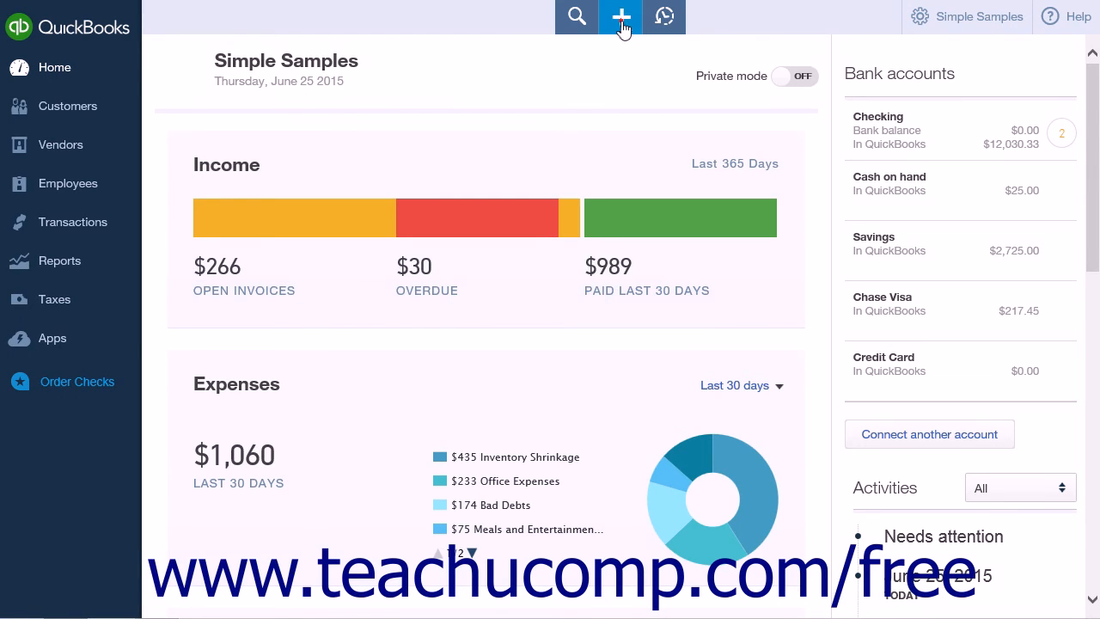
Create a Weekly Timesheet, save the filled entry with Save and new, and dismiss the saved notice.
left_click(619, 18)
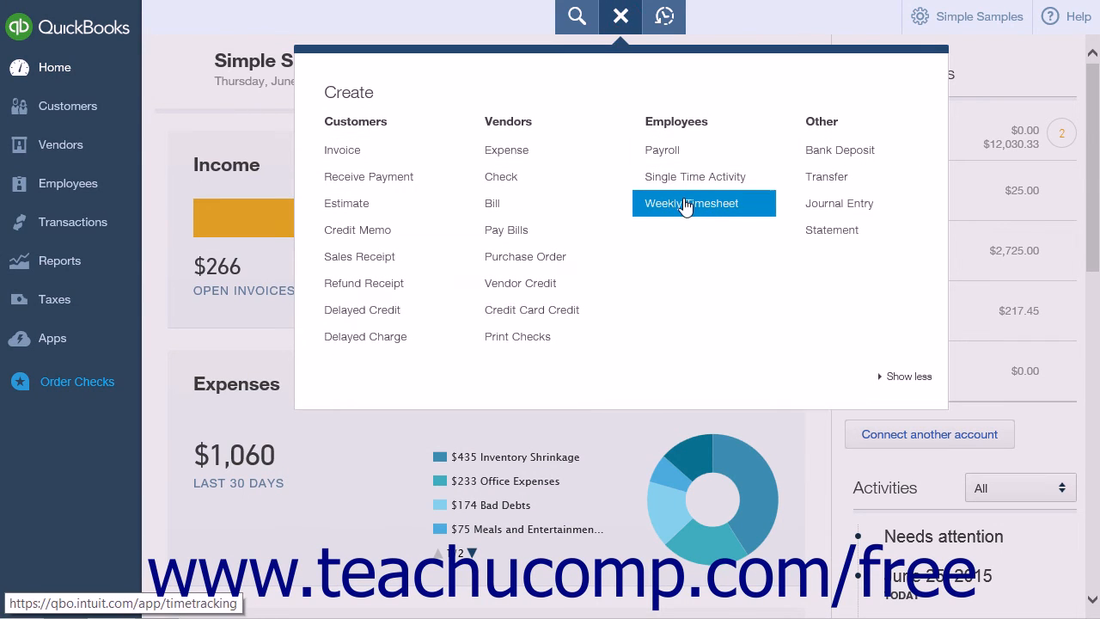
left_click(691, 203)
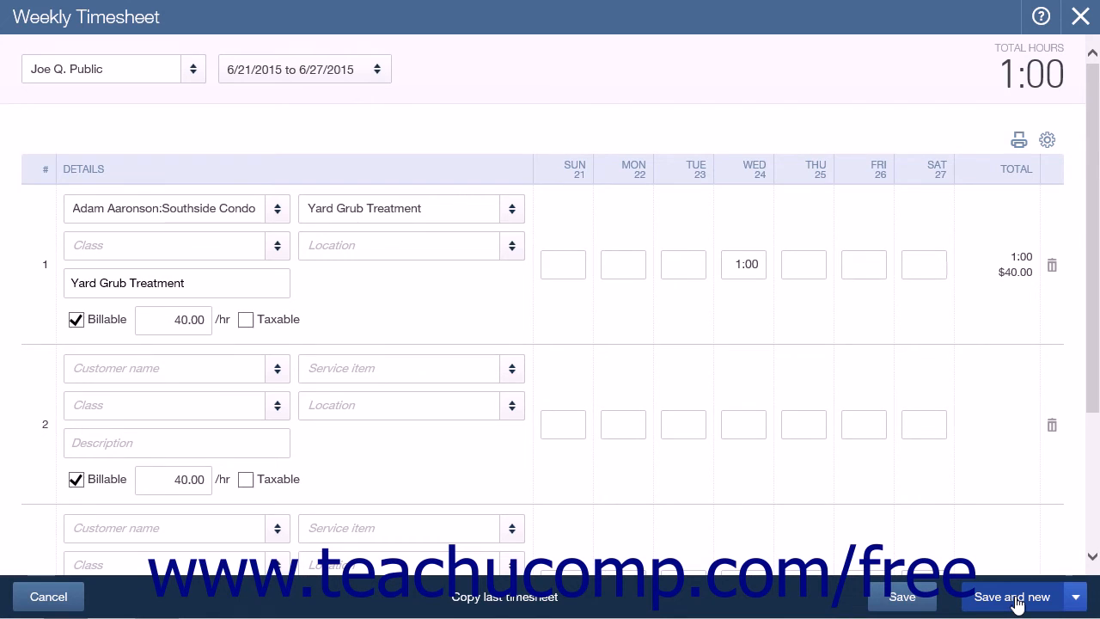
left_click(1012, 596)
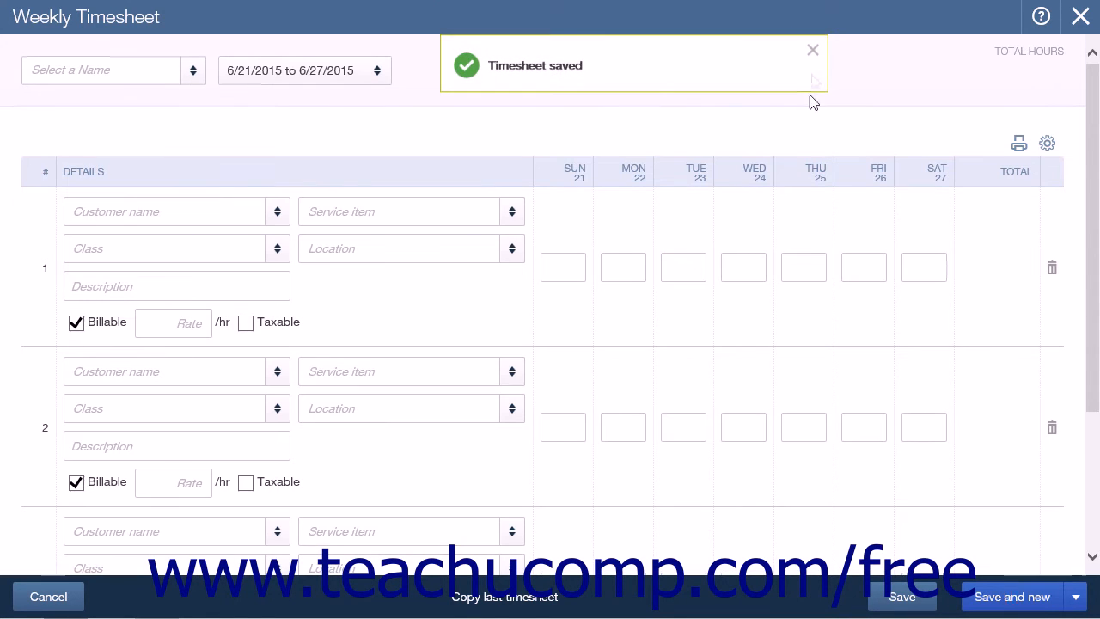
left_click(812, 50)
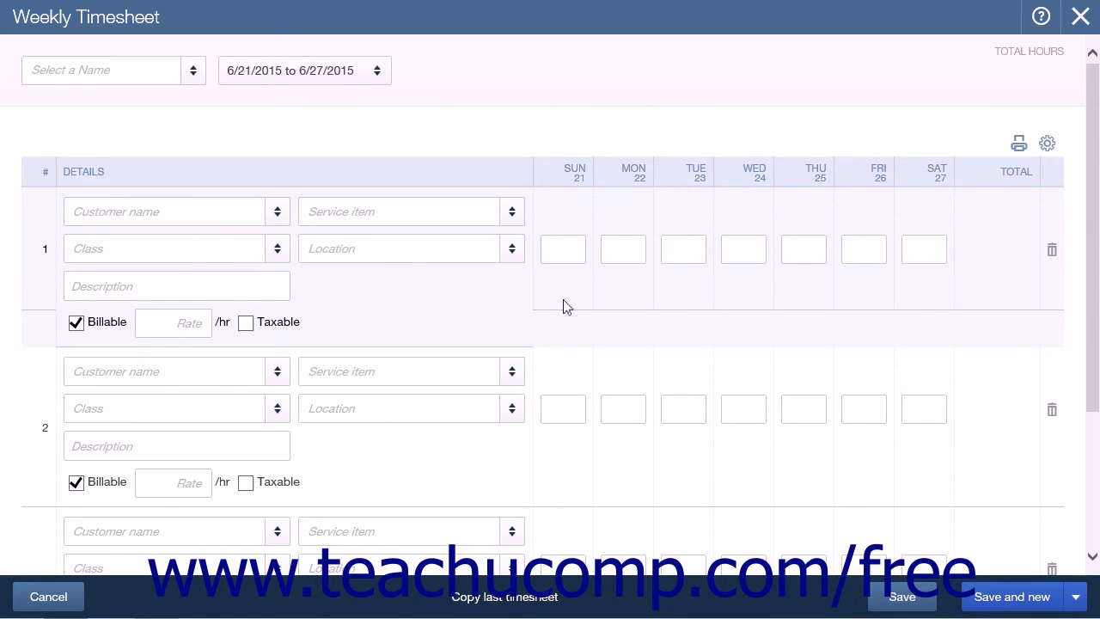
scroll("down", 3)
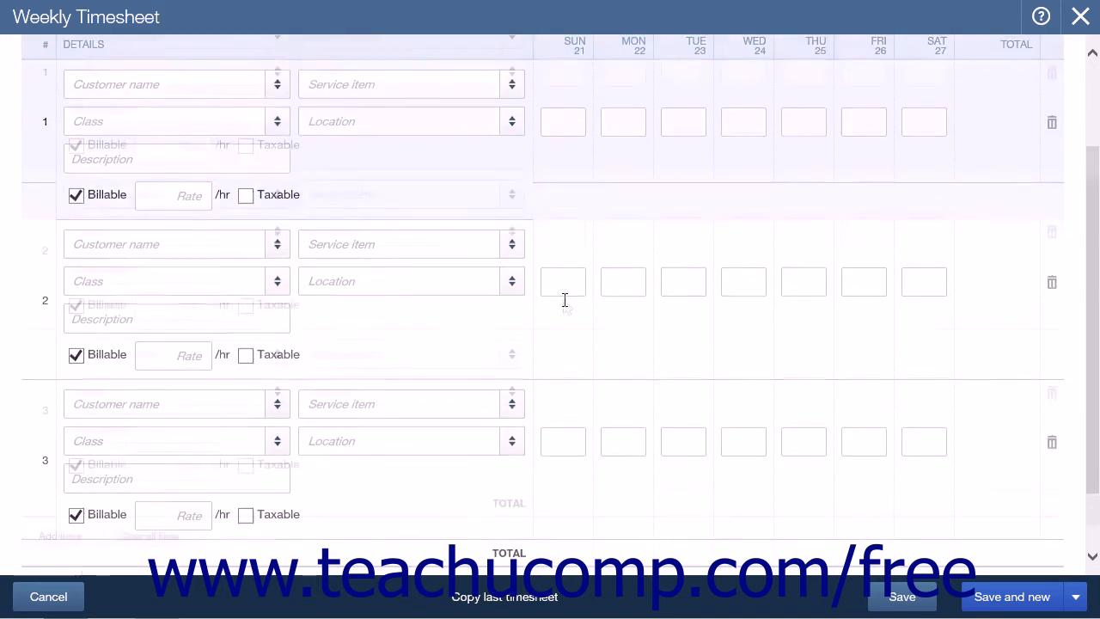
scroll("down", 3)
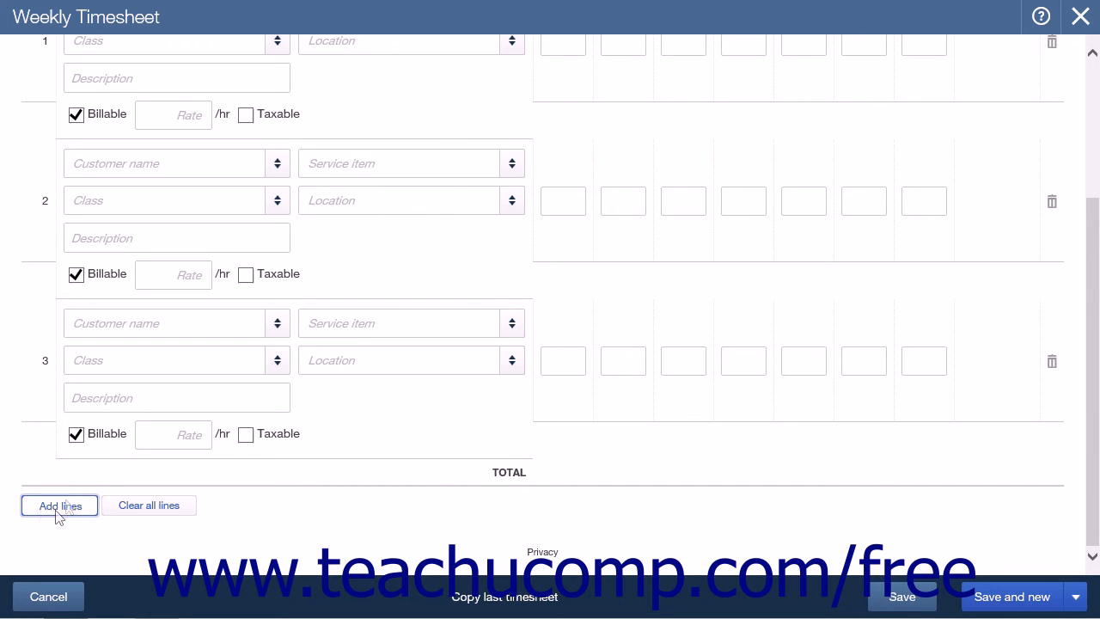
Add lines so the blank 6/21–6/27/2015 timesheet has seven rows.
left_click(58, 505)
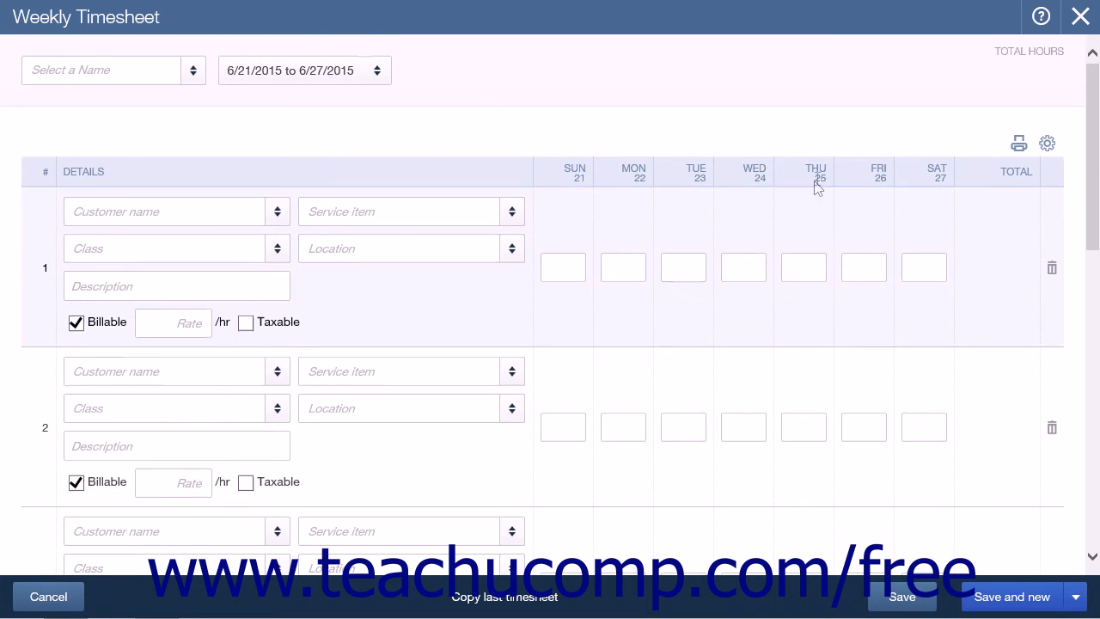
mouse_move(1019, 144)
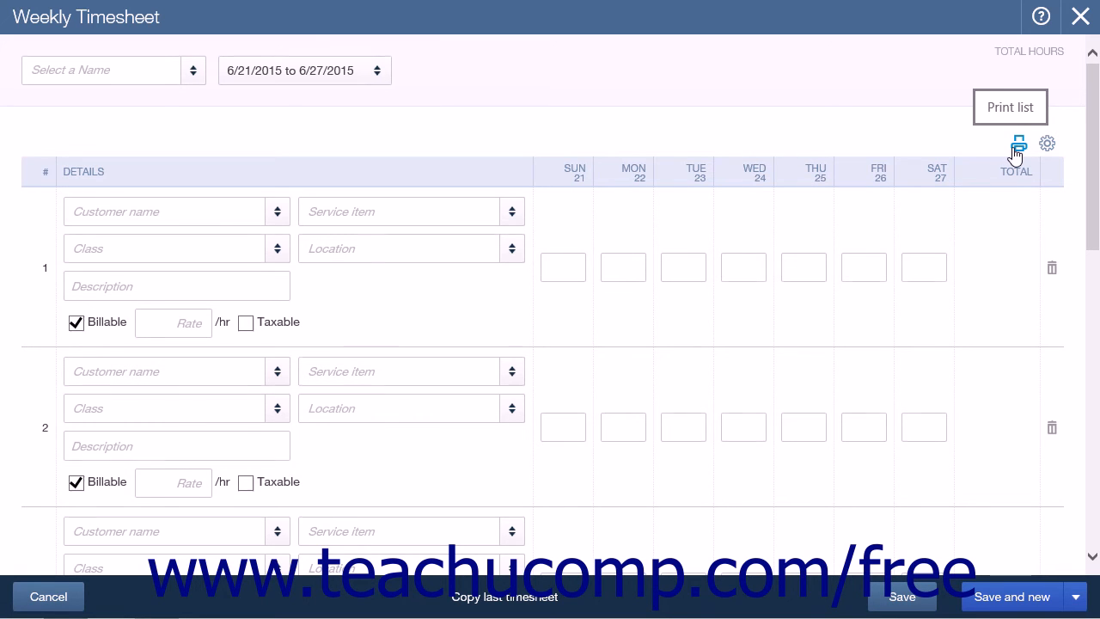
Send the blank seven-line timesheet to the Print dialog and close it.
left_click(1018, 145)
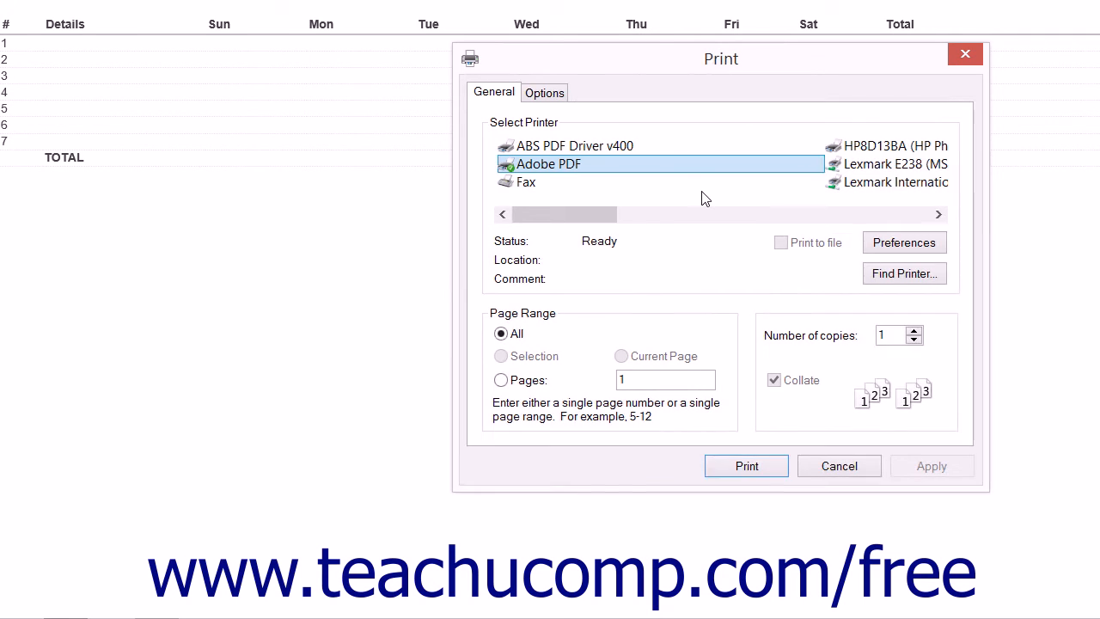
left_click(839, 465)
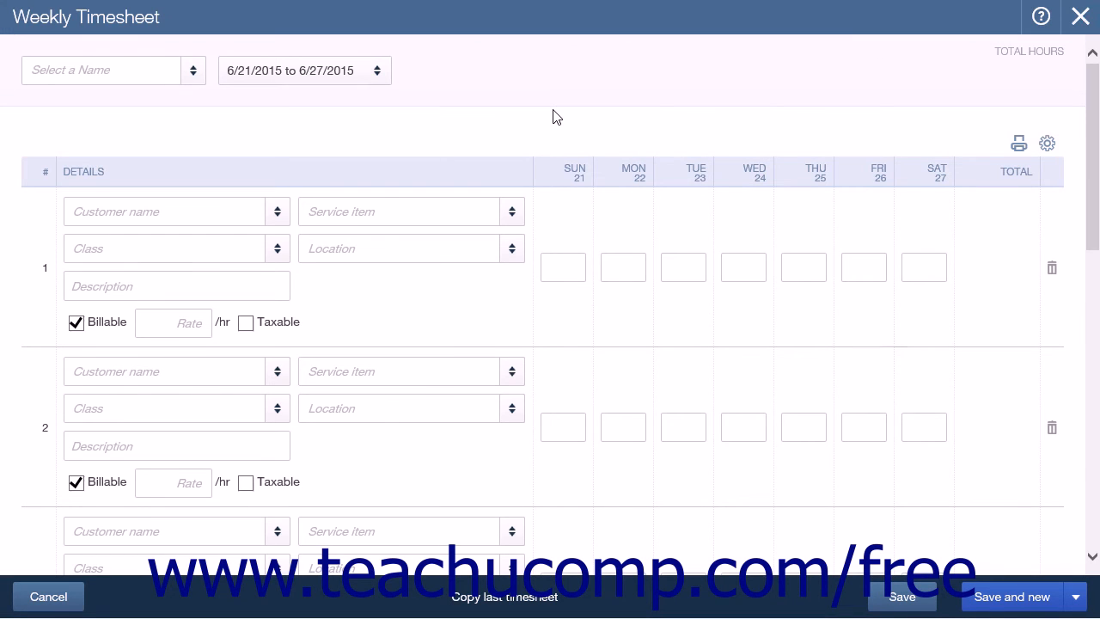